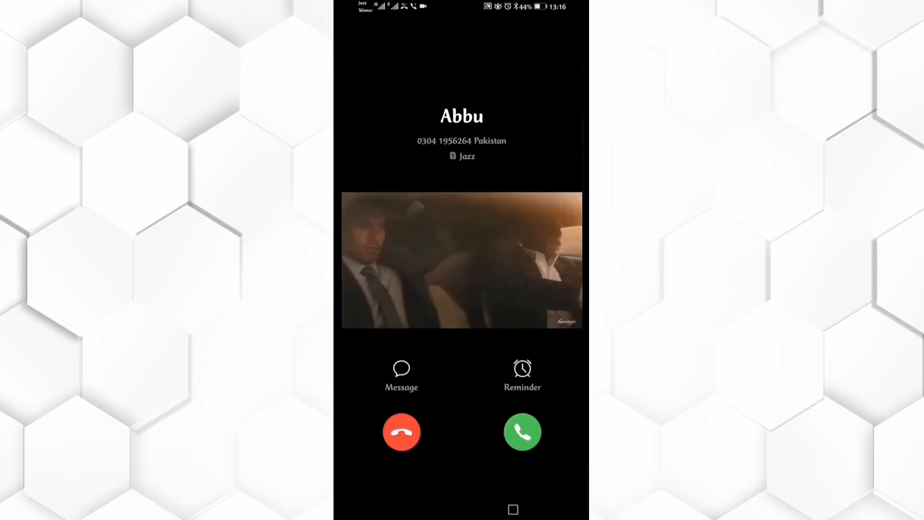
Go into Settings and open the Sounds & vibration section
click(401, 431)
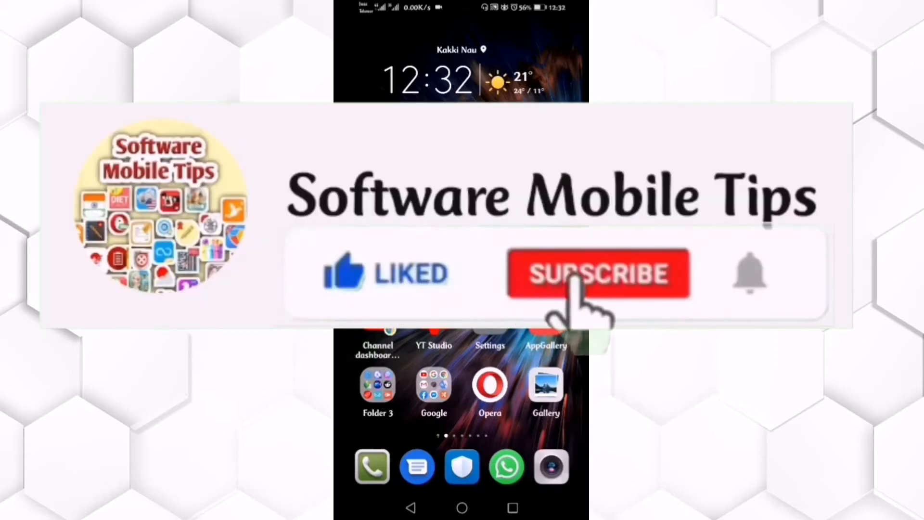
click(598, 272)
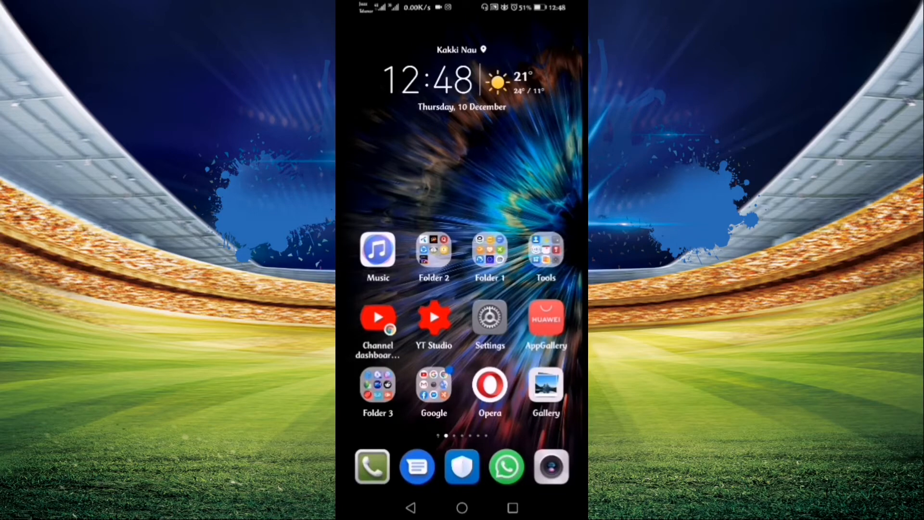
click(489, 321)
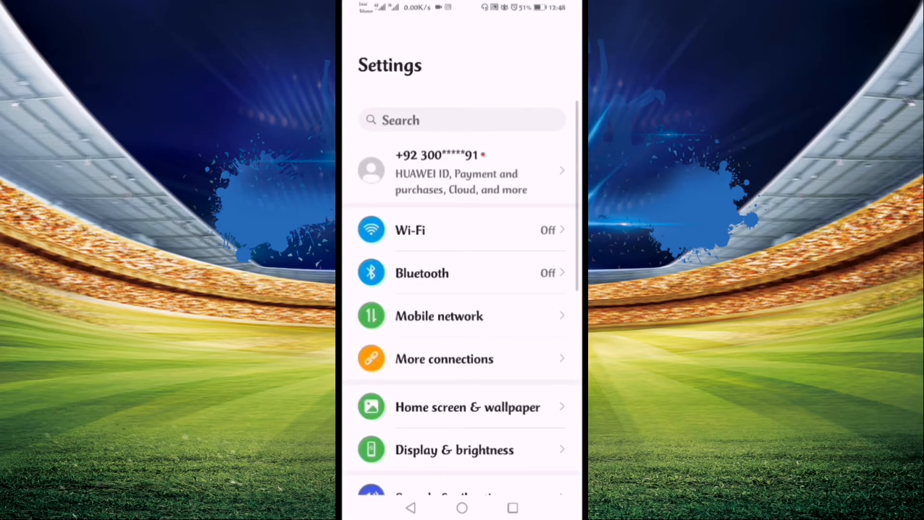
scroll(down, 3)
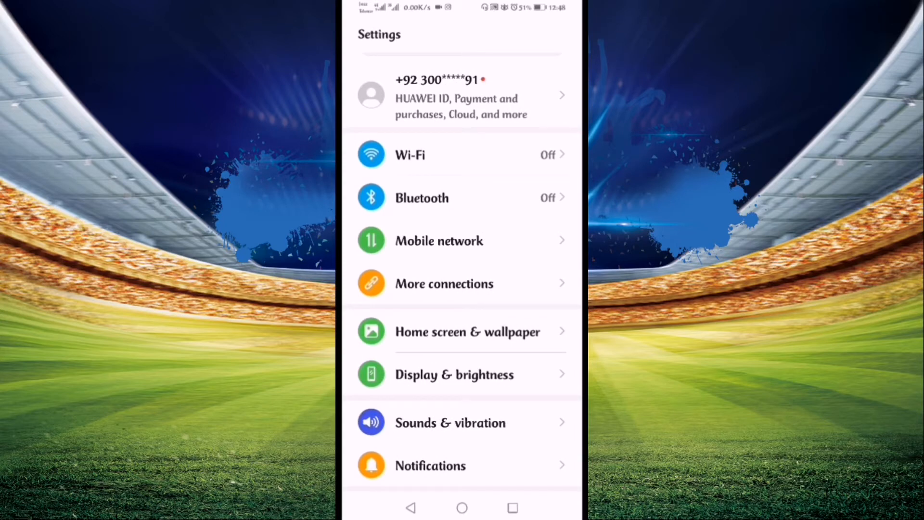
click(449, 422)
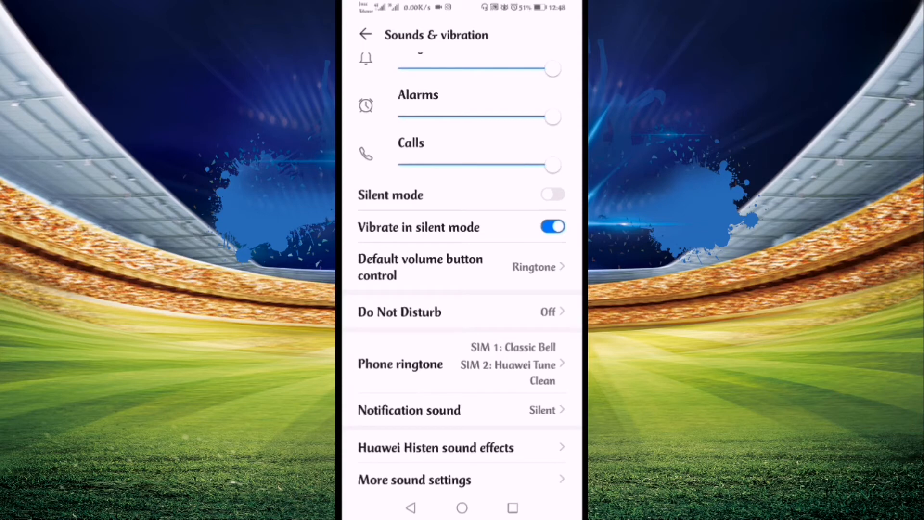
Open Phone ringtone on the SIM 1 tab and choose Video ringtones
click(401, 364)
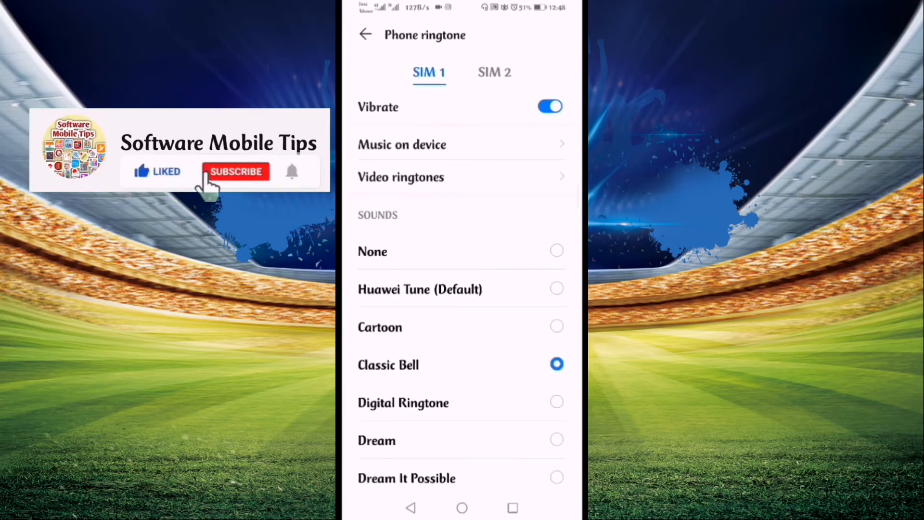
click(236, 172)
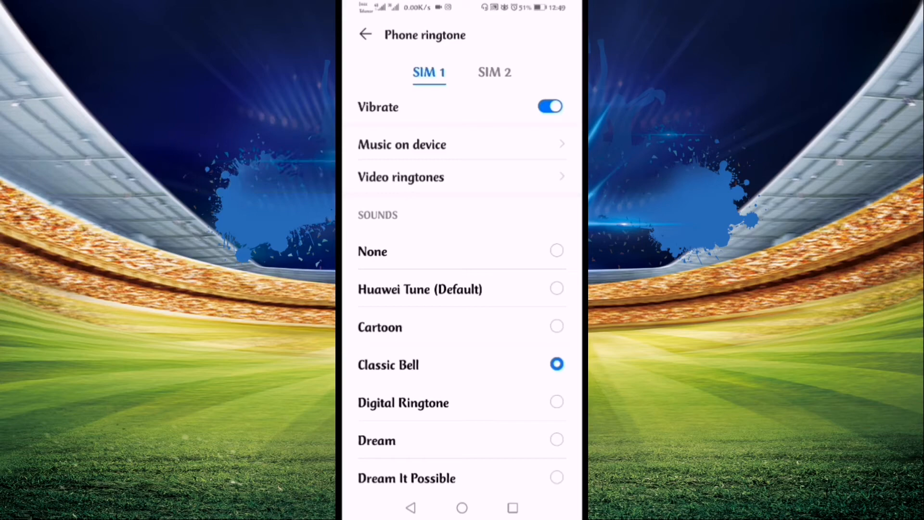
click(400, 177)
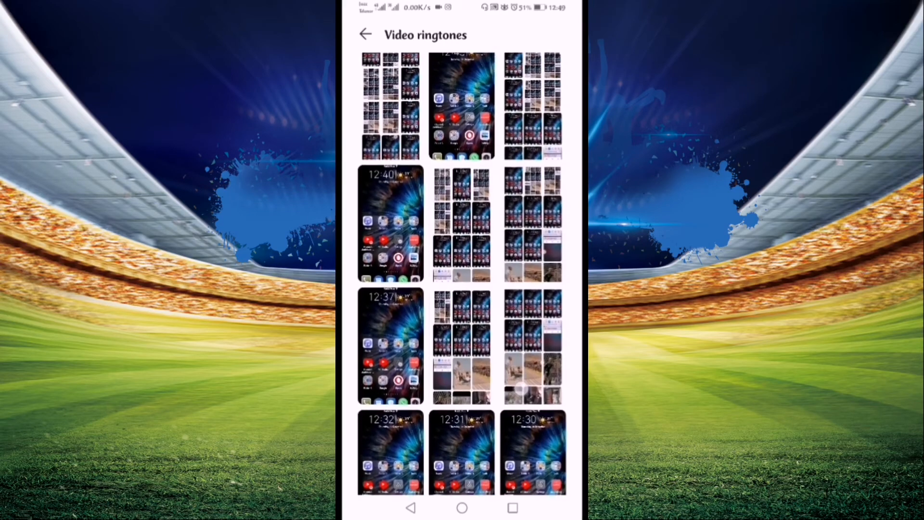
Pick video YouCut_20201210_120834568 from the gallery and confirm it as the SIM 1 video ringtone
scroll(down, 3)
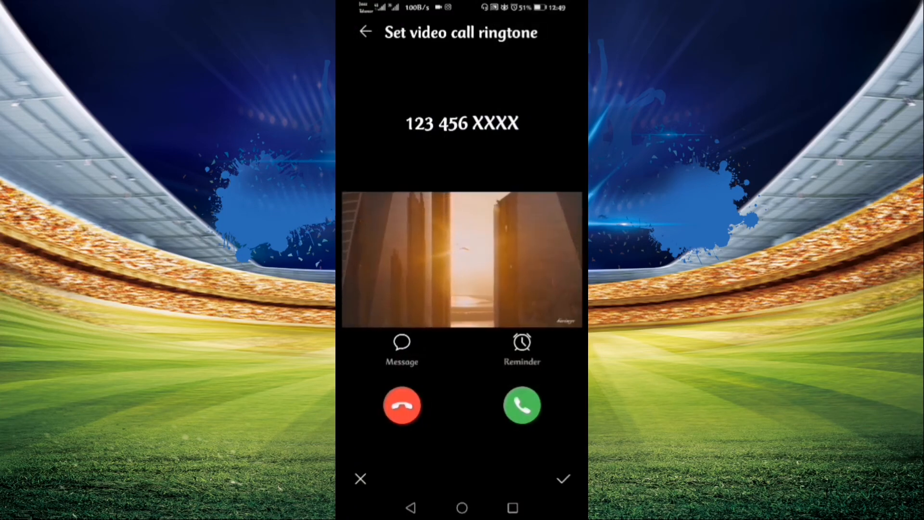
click(561, 478)
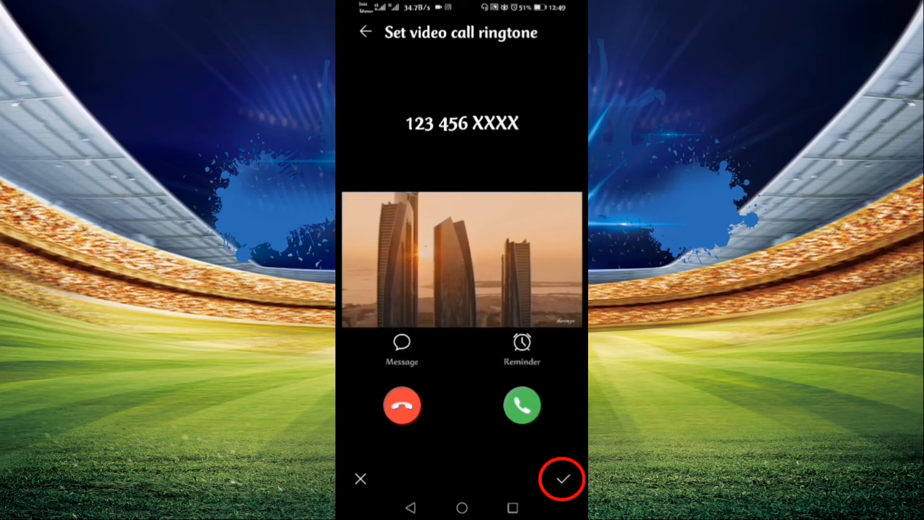
click(561, 479)
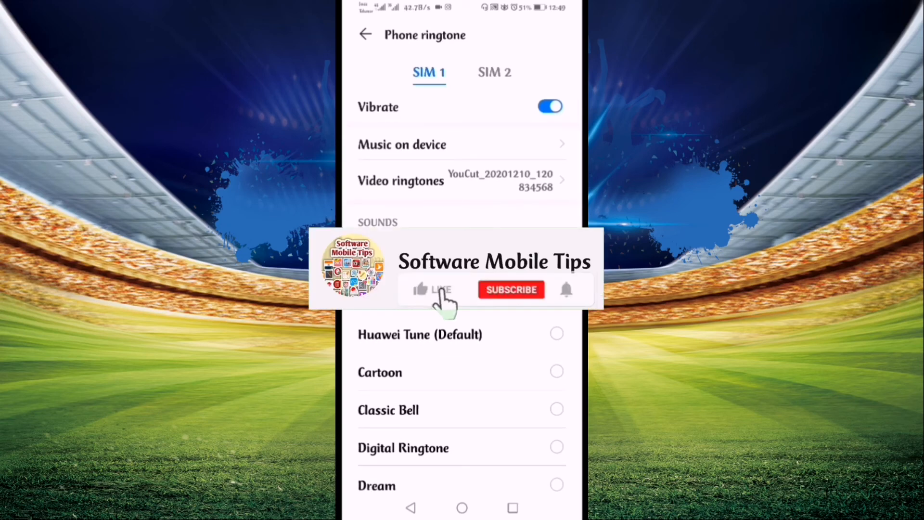
click(433, 290)
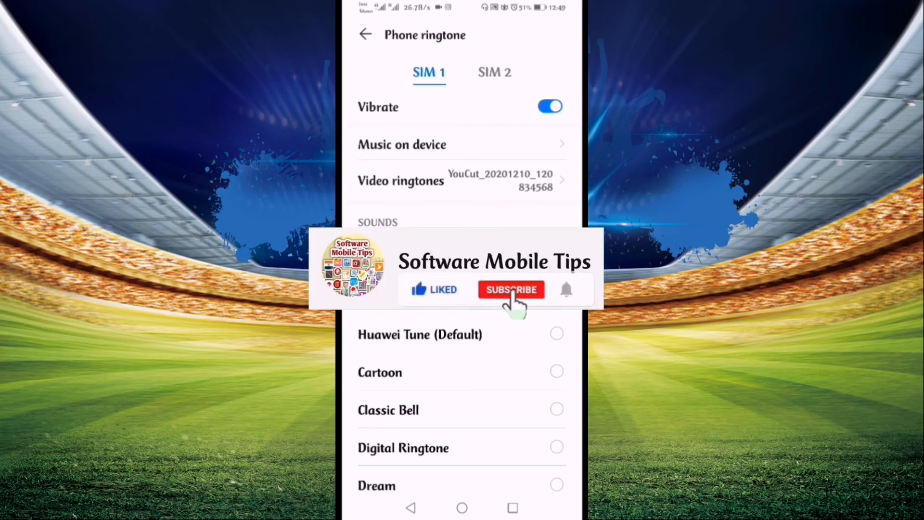
click(510, 289)
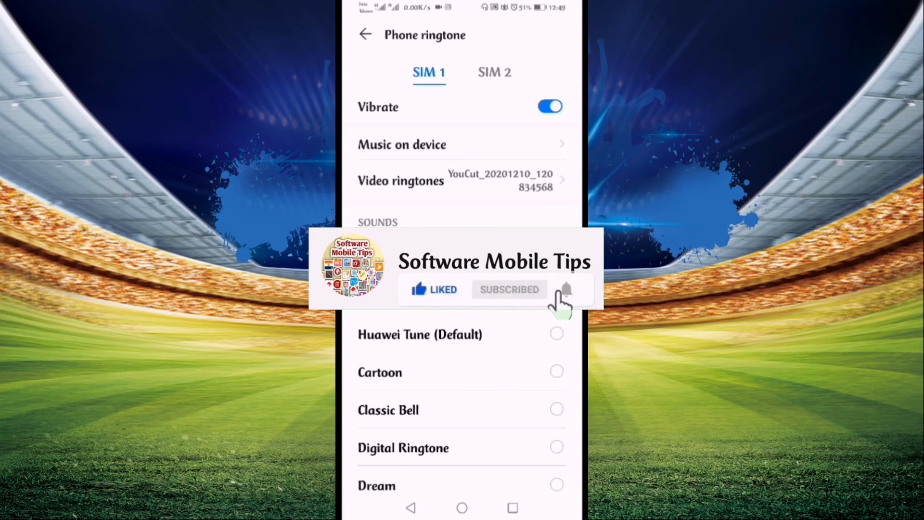